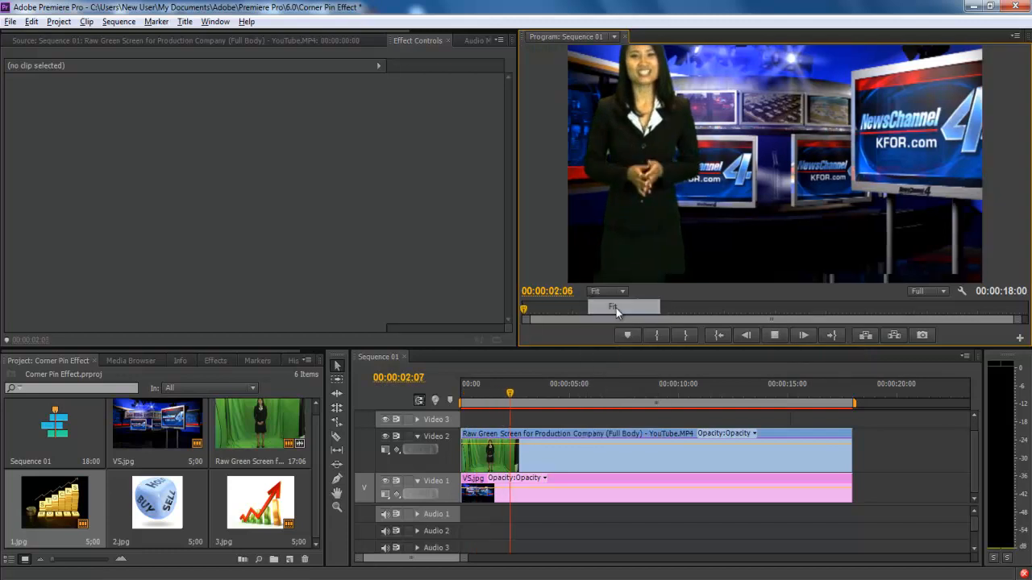
Preview the keyed presenter over the newsroom set, then stop playback
left_click(803, 335)
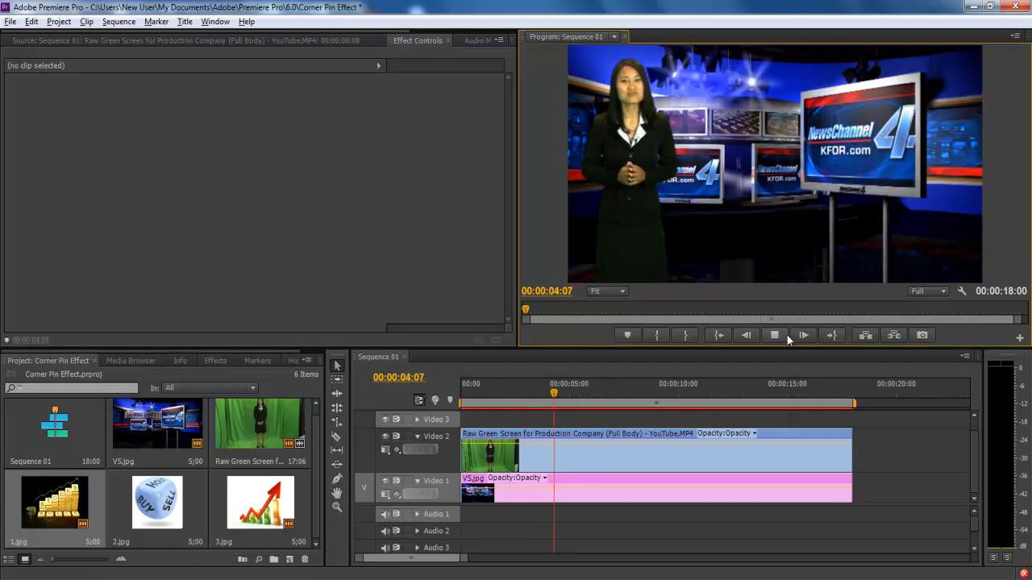
left_click(803, 336)
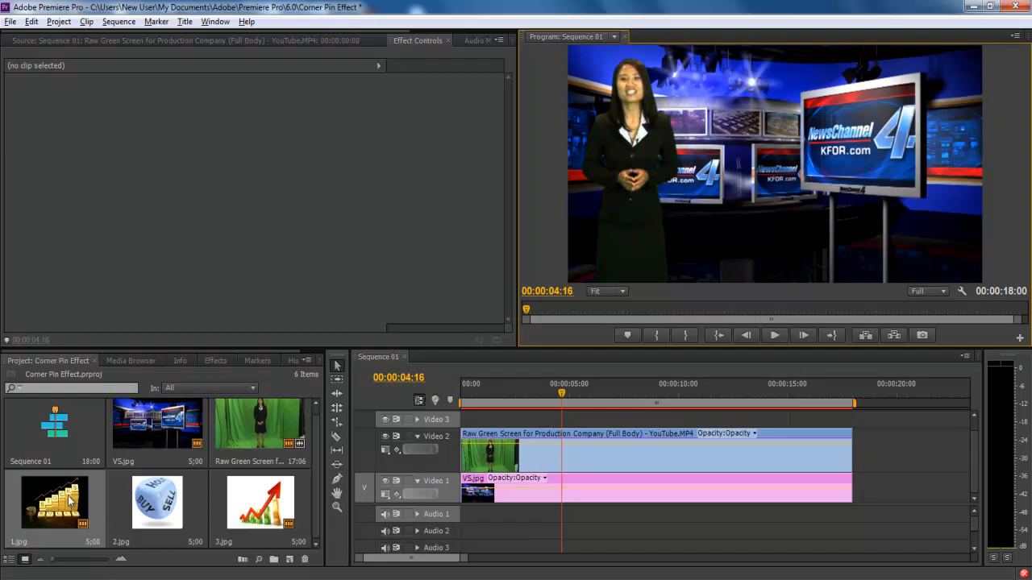
mouse_move(400, 387)
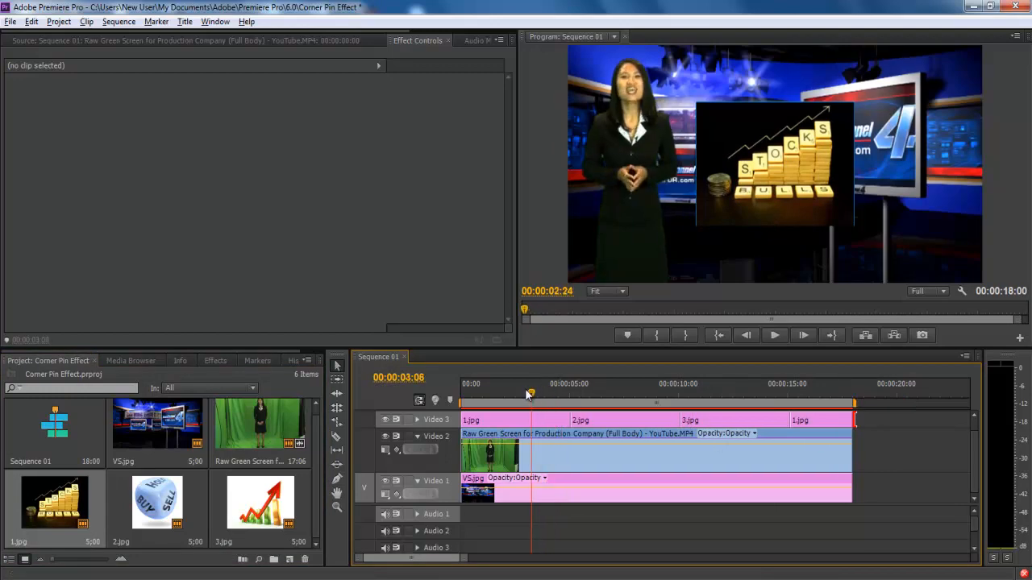
Select the 1.jpg image clip on the top track
left_click(496, 420)
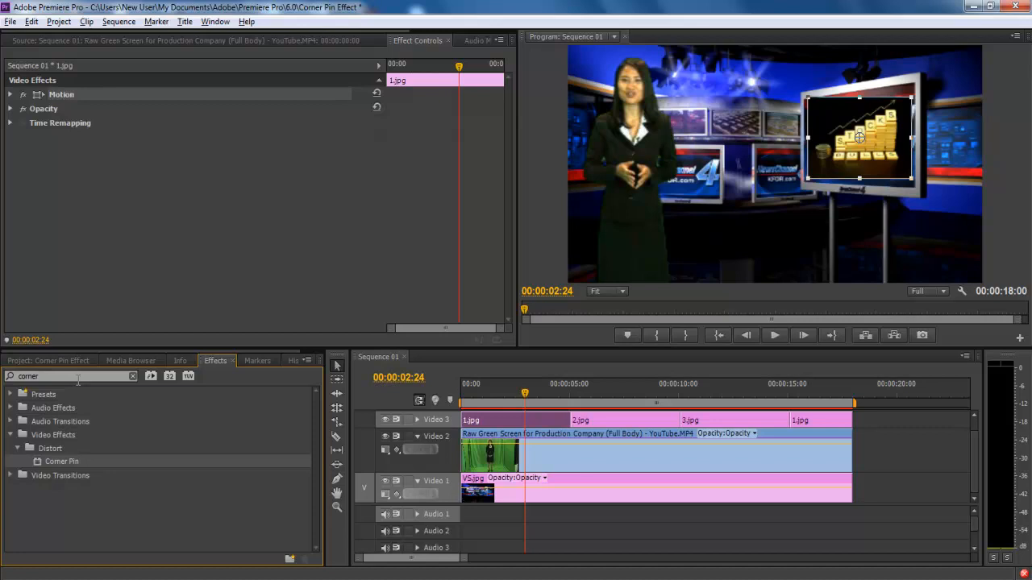
mouse_move(65, 469)
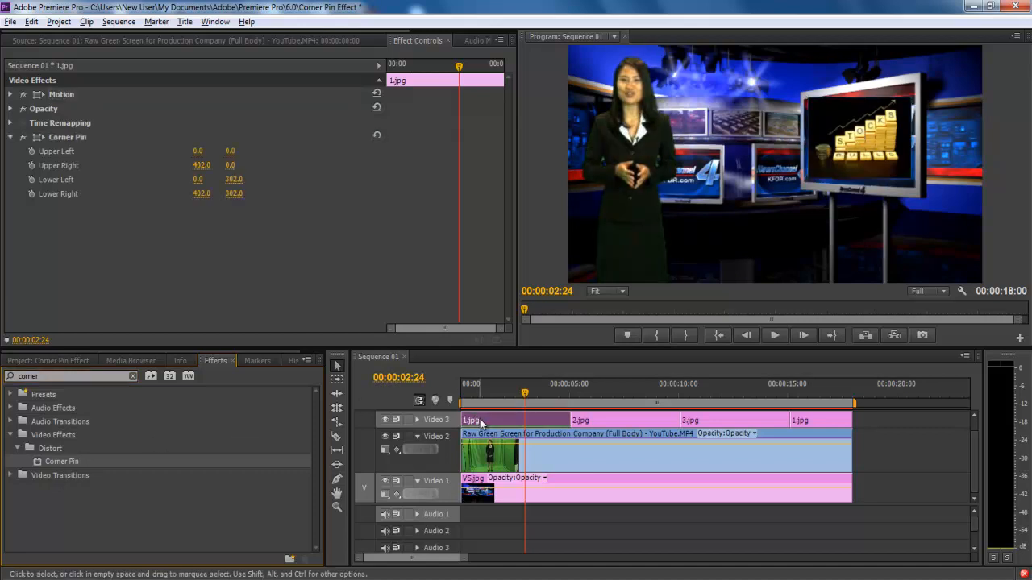
Reveal Corner Pin handles on 1.jpg and fit its corners to the TV monitor screen
left_click(68, 137)
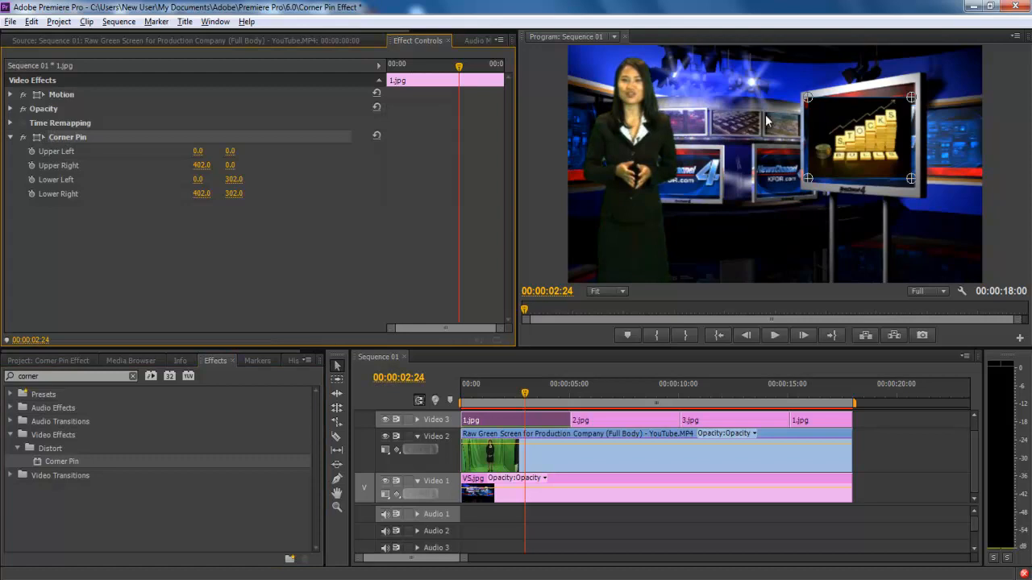
left_click(606, 290)
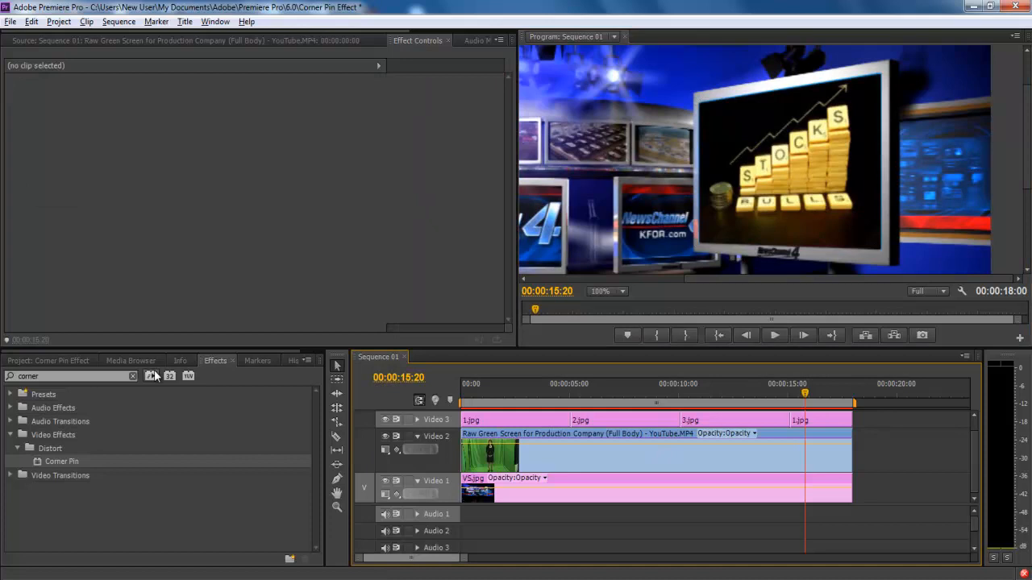
Expand the Dissolve transitions to reach Cross Dissolve
left_click(10, 448)
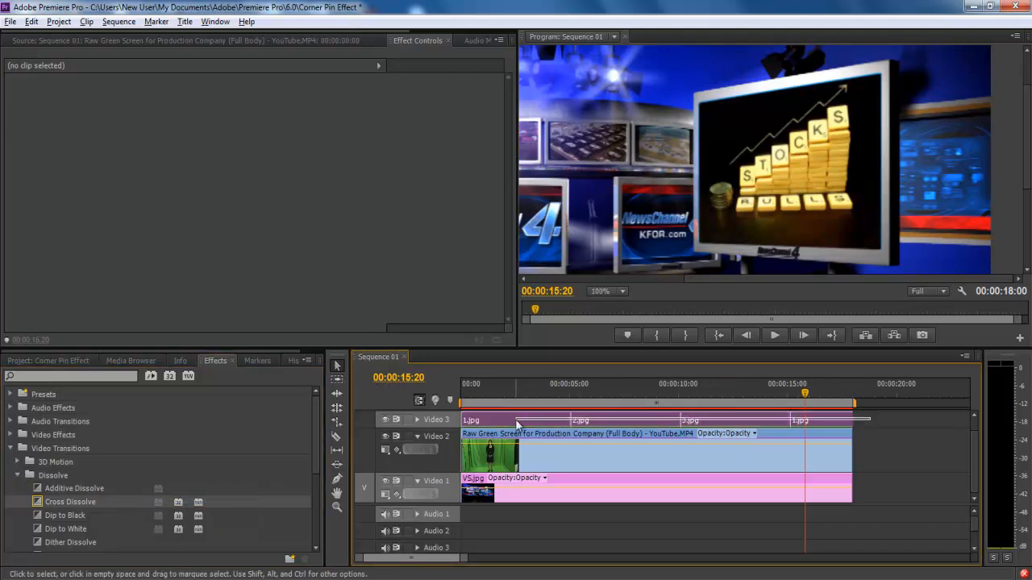
Select the image clips for Cross Dissolve and set the Program Monitor zoom to Fit
left_click(119, 21)
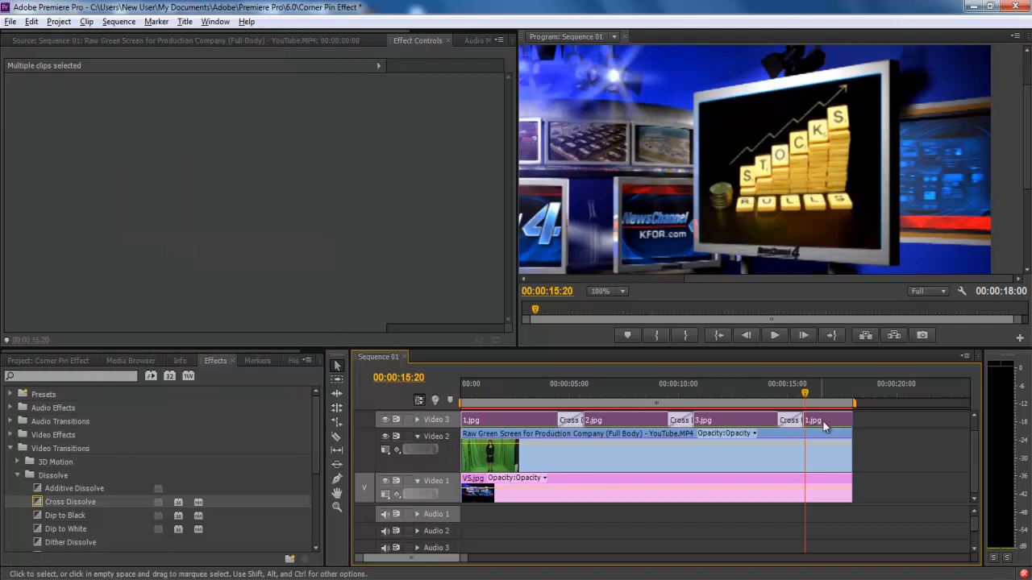
left_click(606, 291)
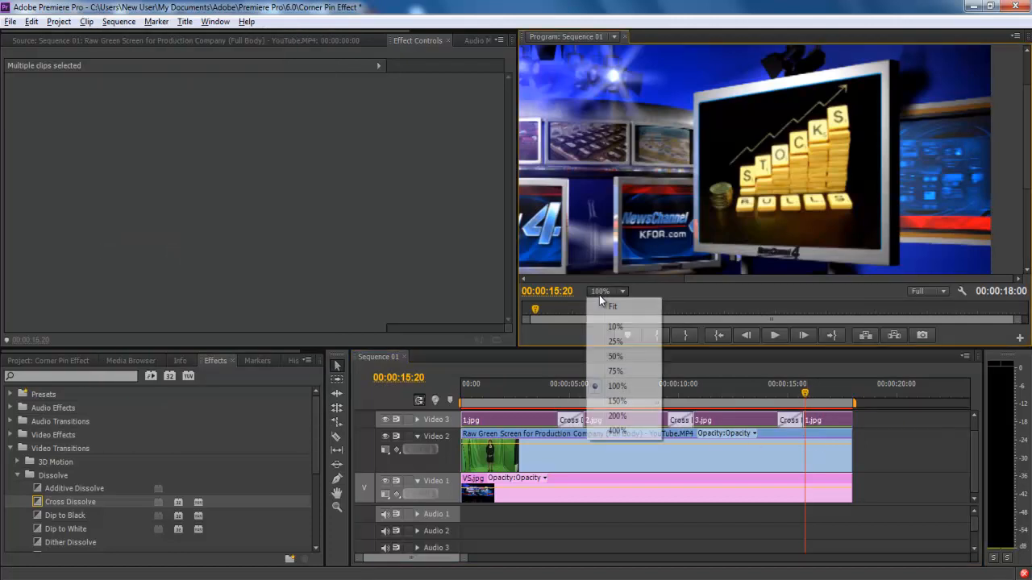
left_click(613, 307)
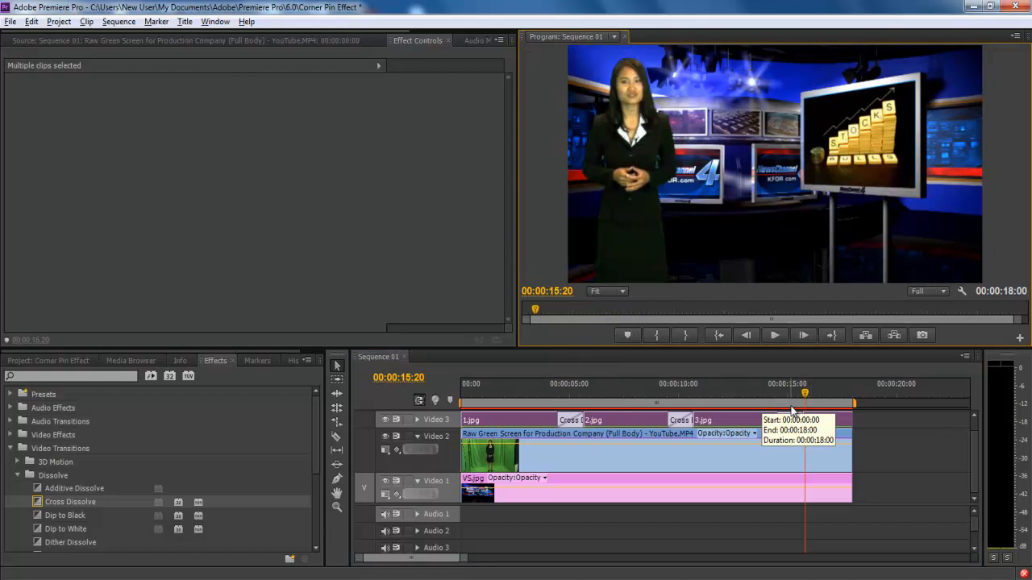